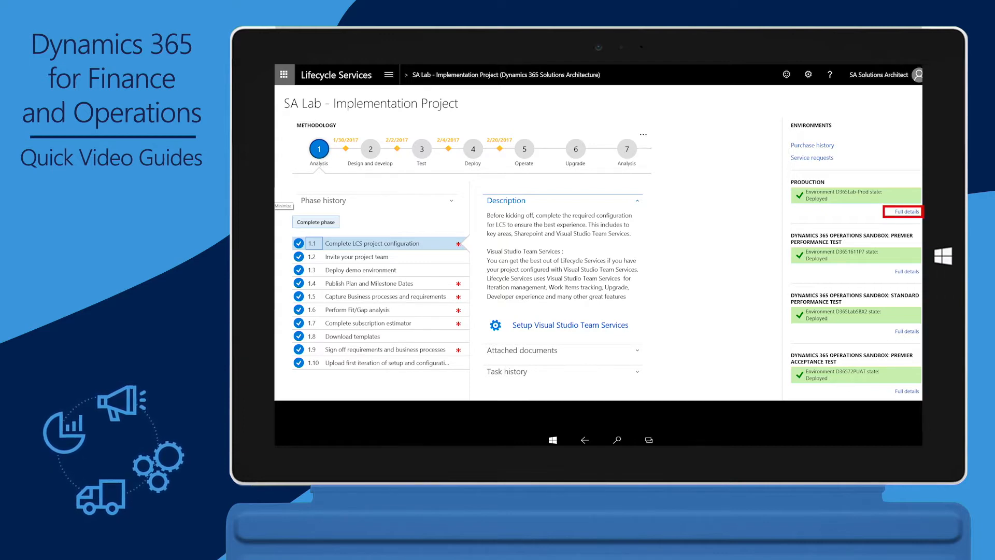
Open the full details page for the D365Lab-Prod production environment
left_click(902, 211)
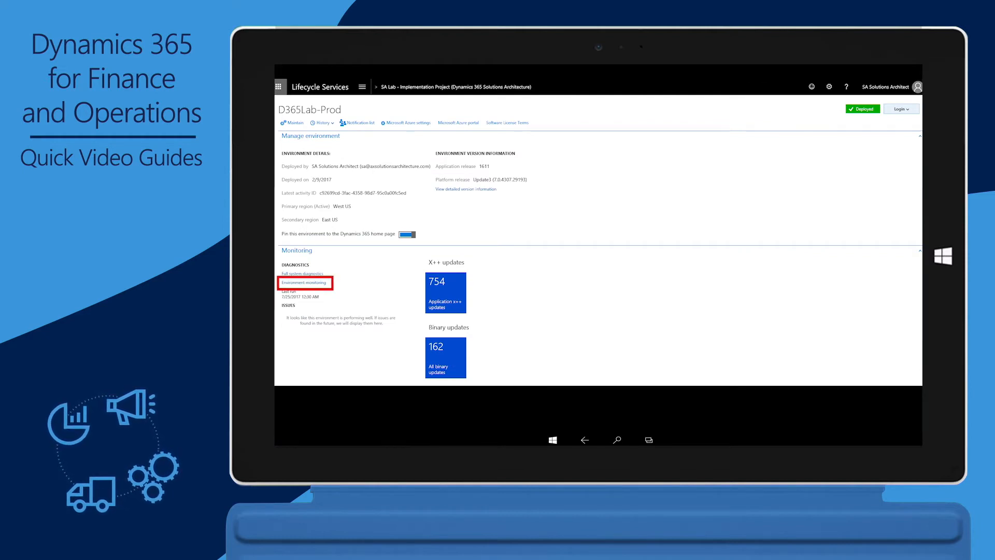
Open Environment monitoring for D365Lab-Prod to see the SQL utilization activity chart
left_click(304, 283)
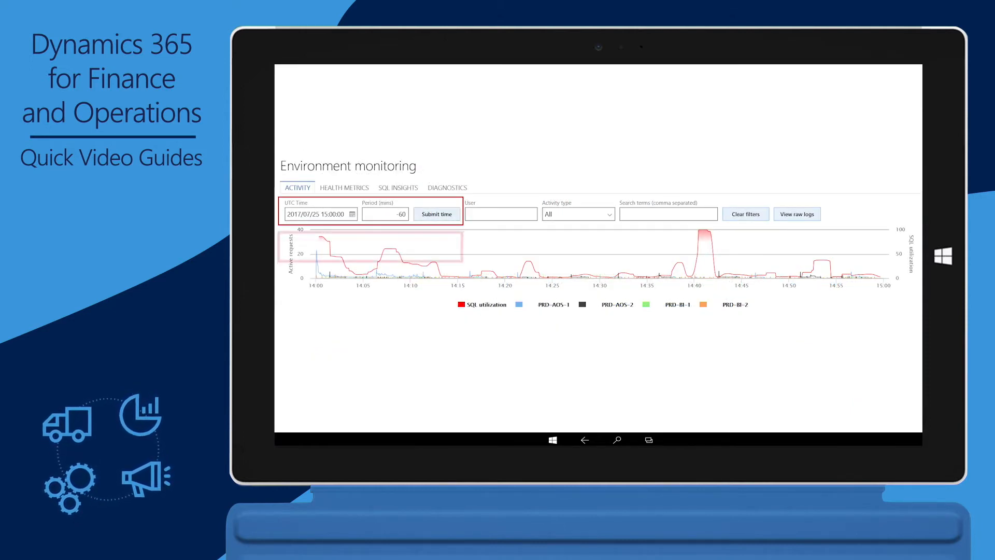
Zoom the activity chart into the 14:39–14:43 SQL utilization peak
left_click(435, 214)
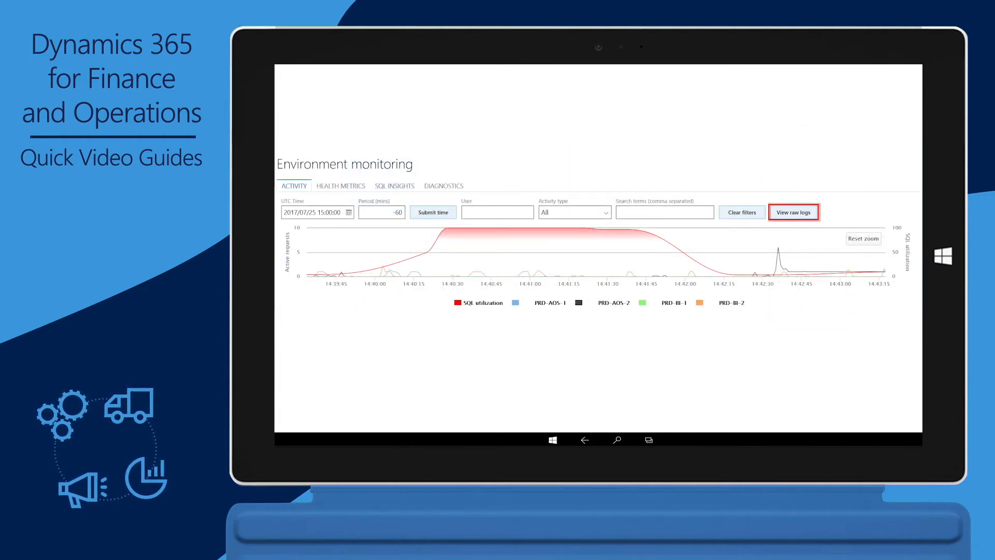
View the raw logs behind the SQL utilization spike
left_click(792, 212)
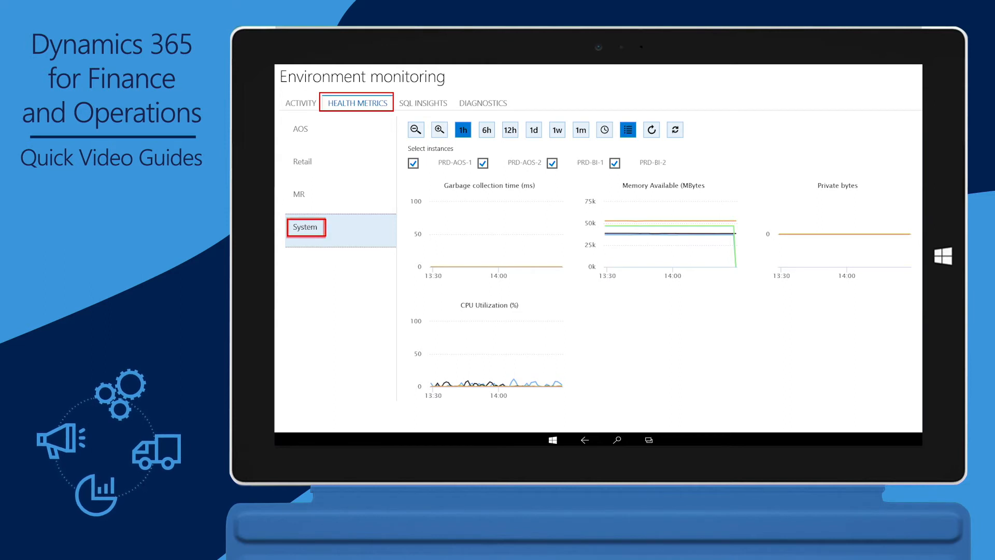
Expand the CPU Utilization chart to full size, covering 22–28 July
left_click(556, 130)
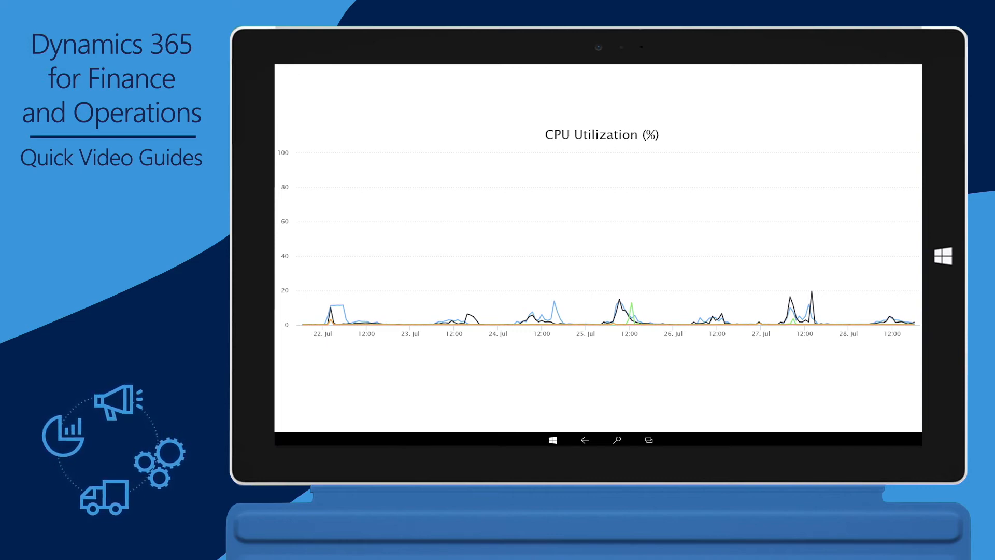
Show SQL Insights performance metrics for 2017/07/24 to 2017/07/28
left_click(404, 142)
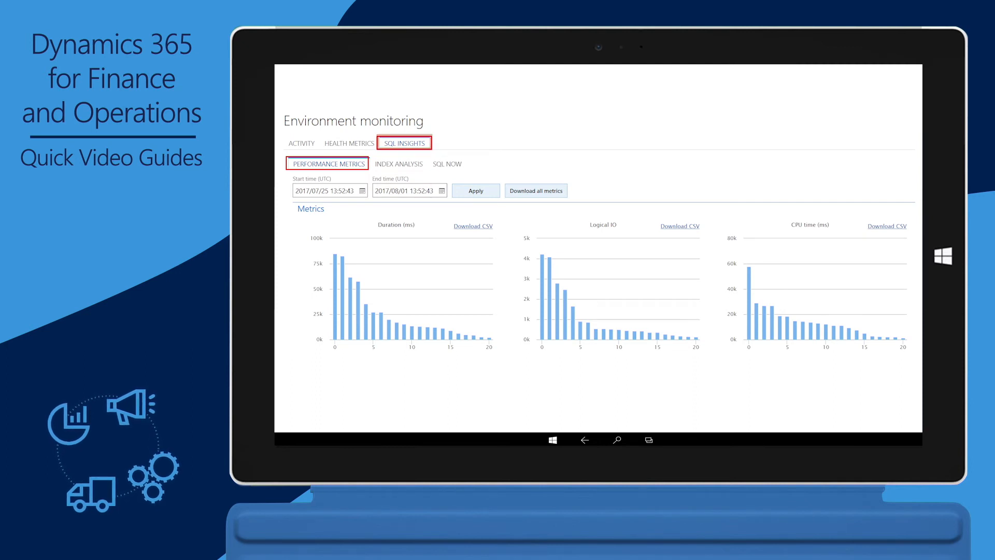
left_click(327, 164)
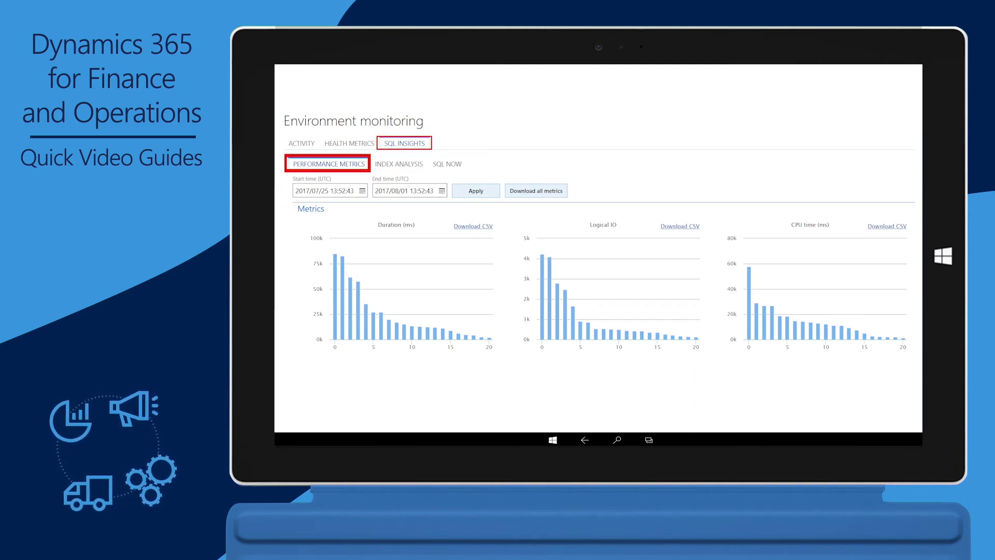
left_click(467, 188)
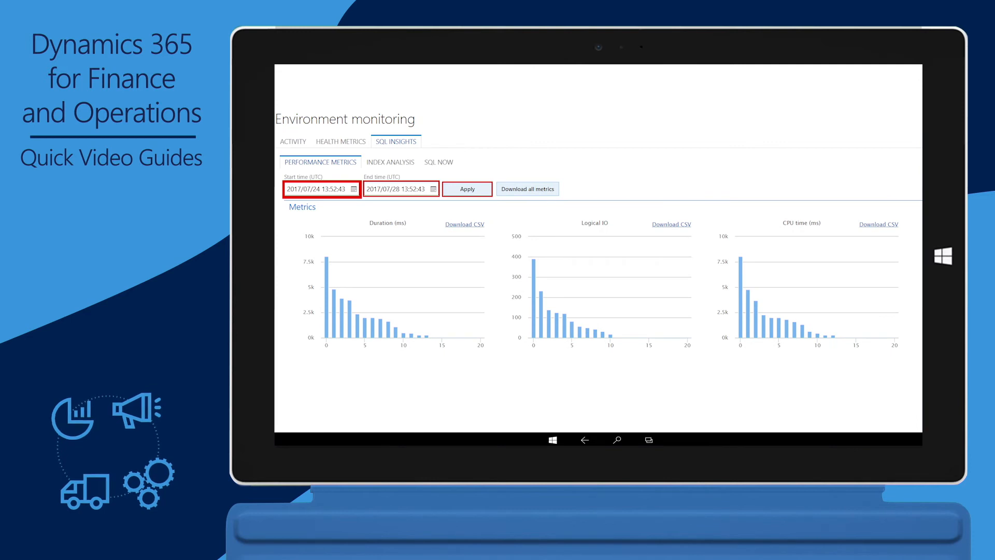